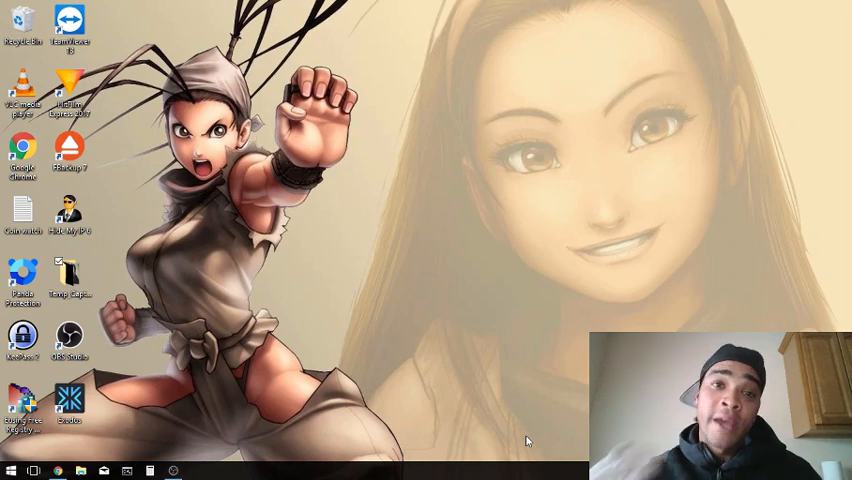
mouse_move(475, 437)
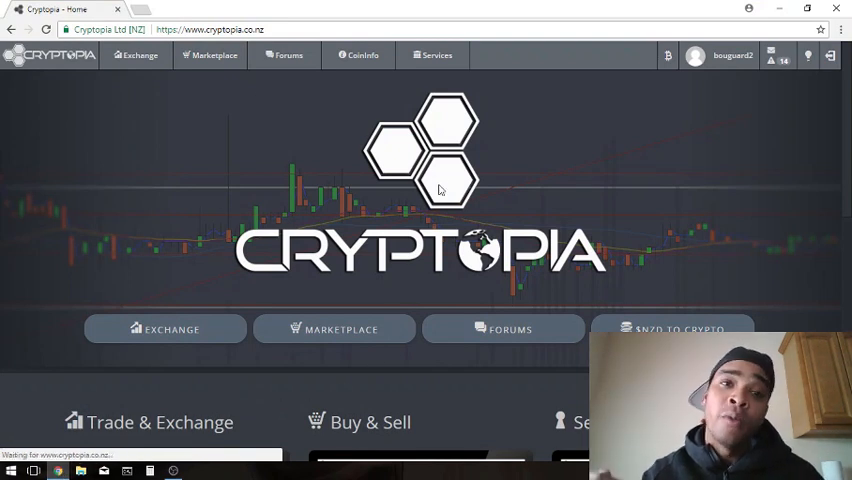
mouse_move(174, 130)
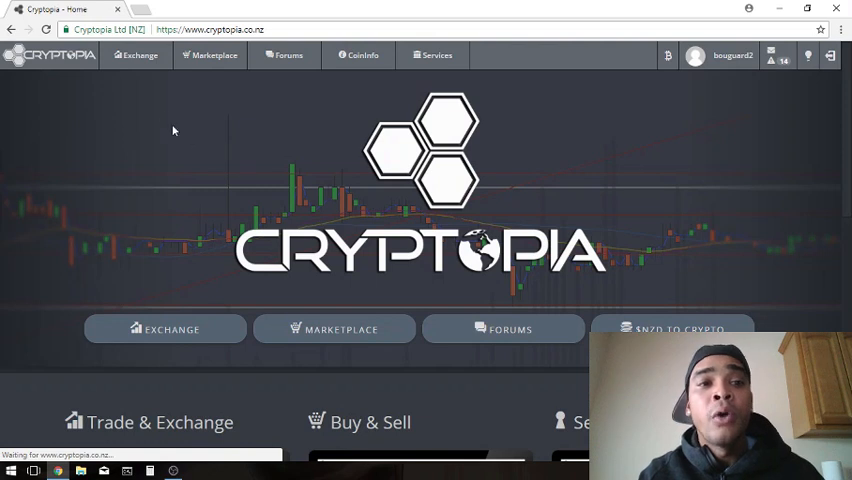
Go to the Exchange markets overview and switch to the LTC base-market list
click(138, 55)
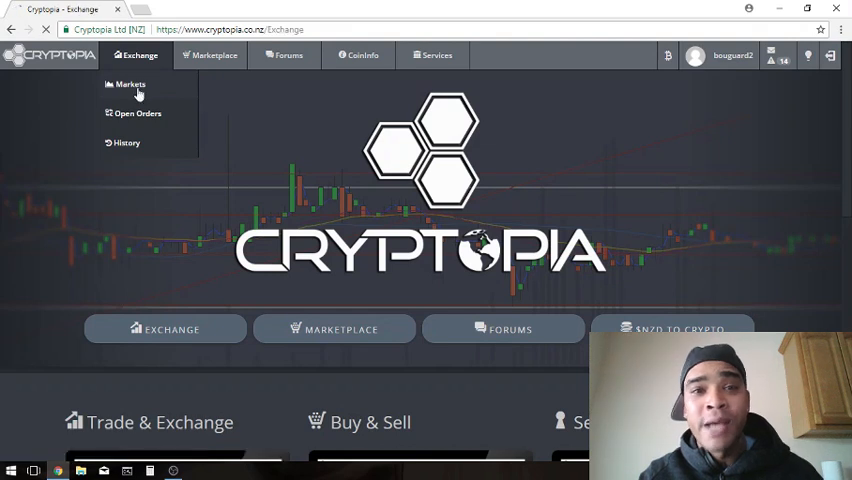
click(131, 83)
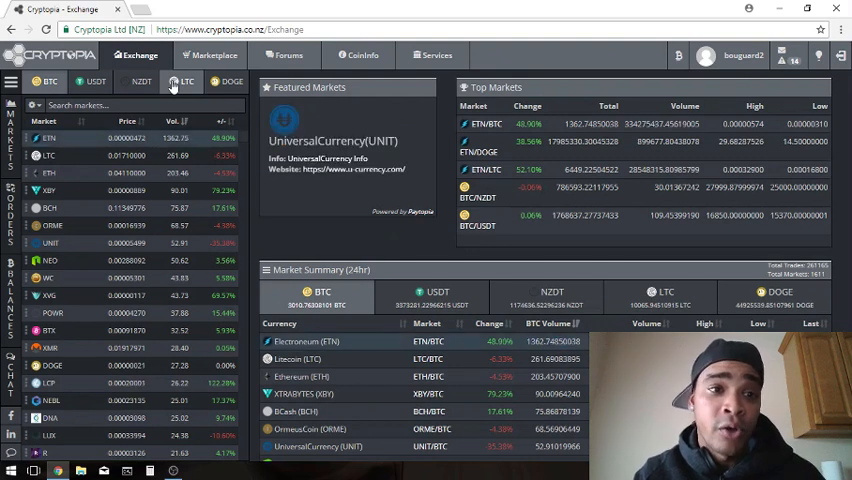
click(190, 84)
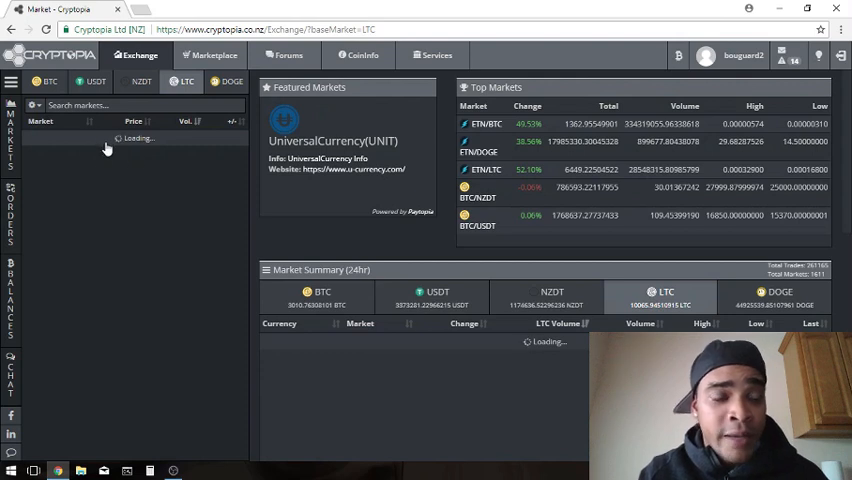
mouse_move(97, 406)
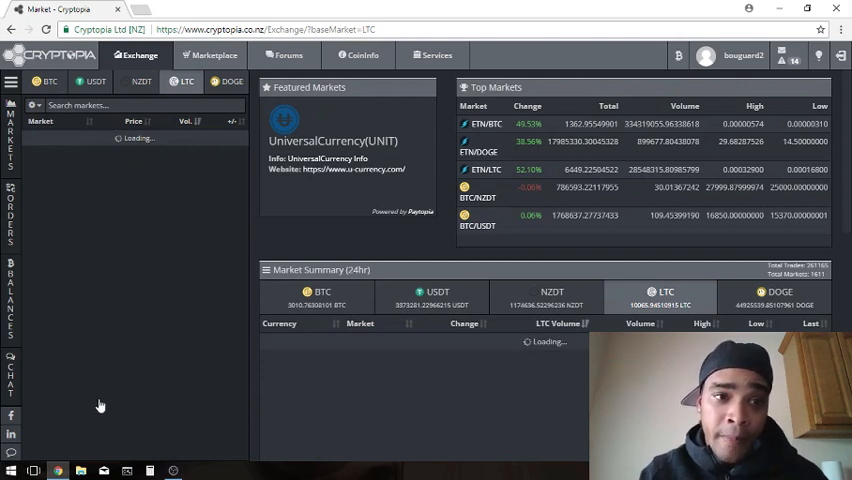
mouse_move(163, 215)
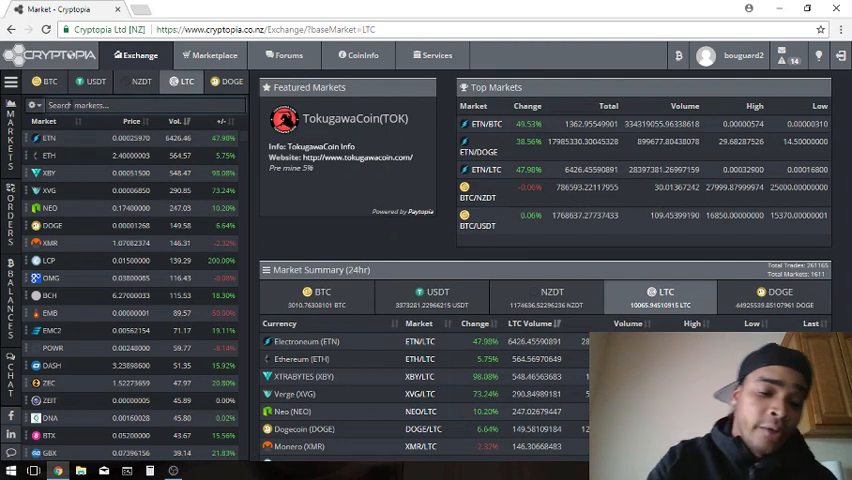
Filter the LTC markets list by searching for 'dgb'
text(dgb)
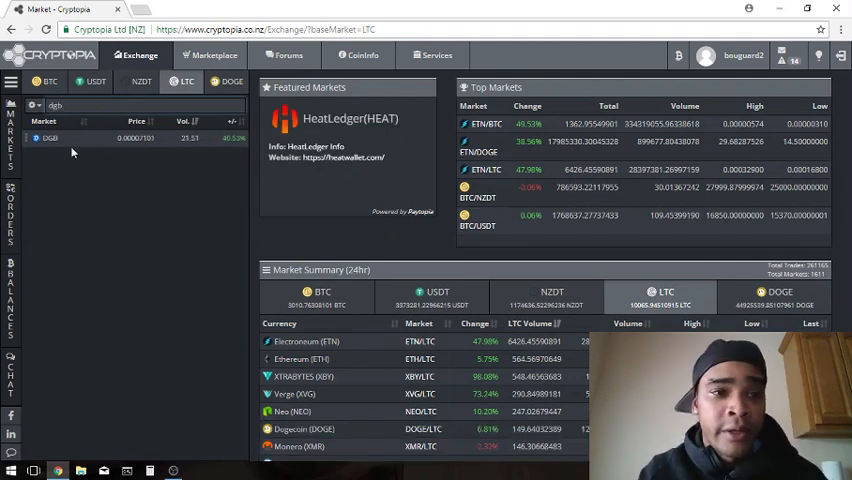
Open the DGB/LTC market from the filtered list
click(48, 138)
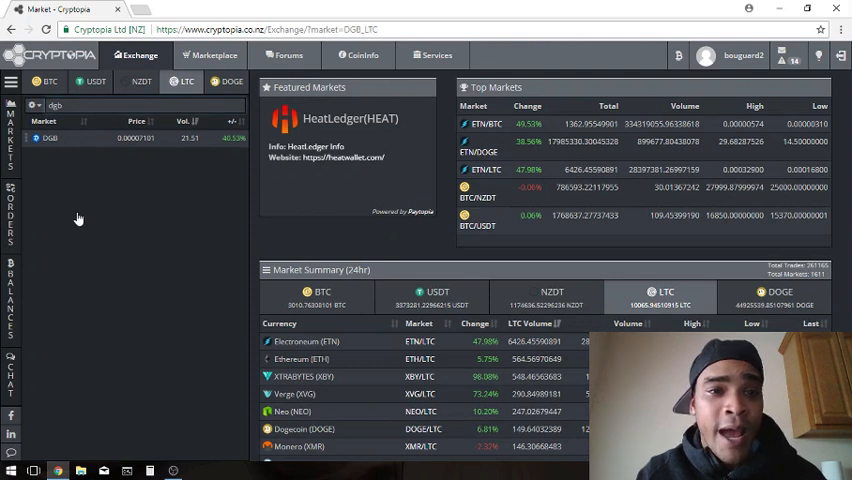
click(50, 137)
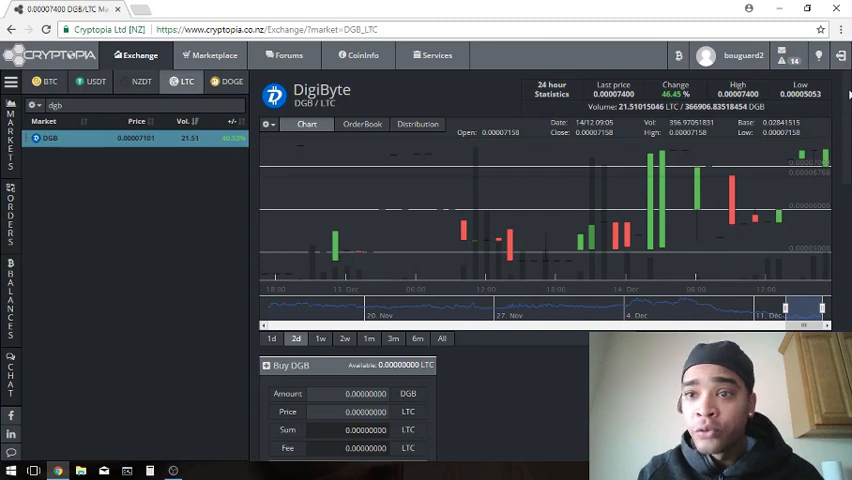
Scroll down to the Buy and Sell DGB forms and order books
scroll(down, 3)
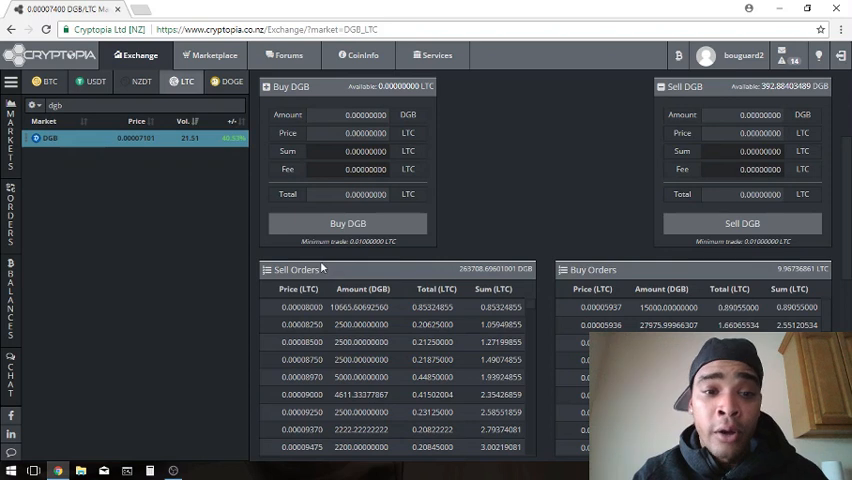
mouse_move(298, 258)
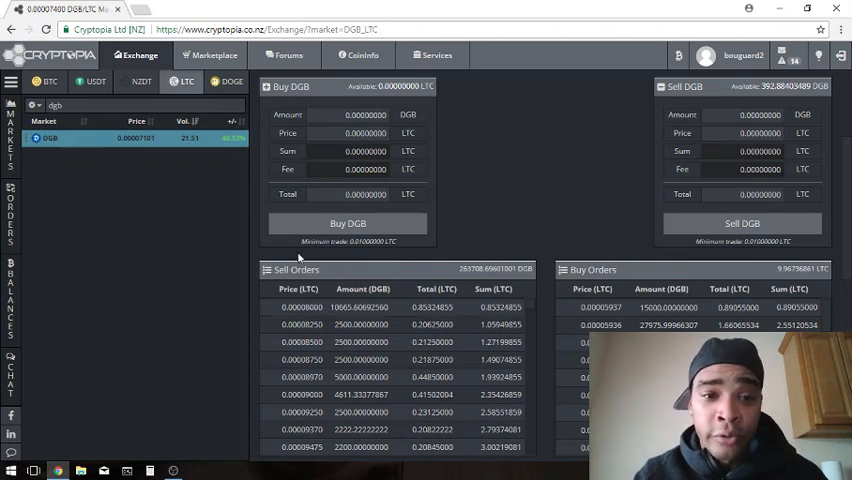
mouse_move(240, 250)
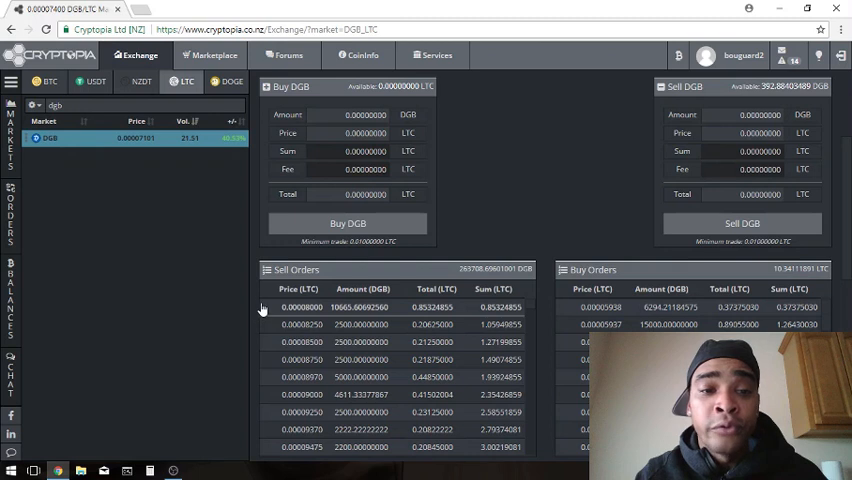
mouse_move(271, 449)
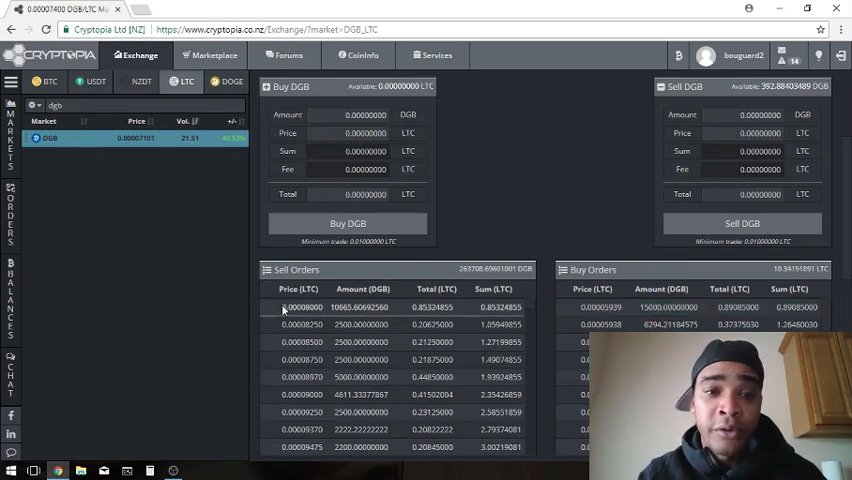
mouse_move(268, 322)
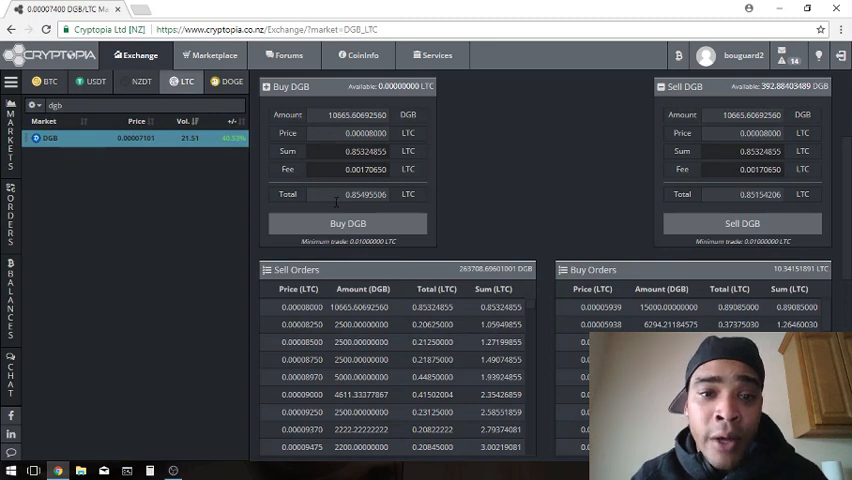
mouse_move(371, 210)
text(.2)
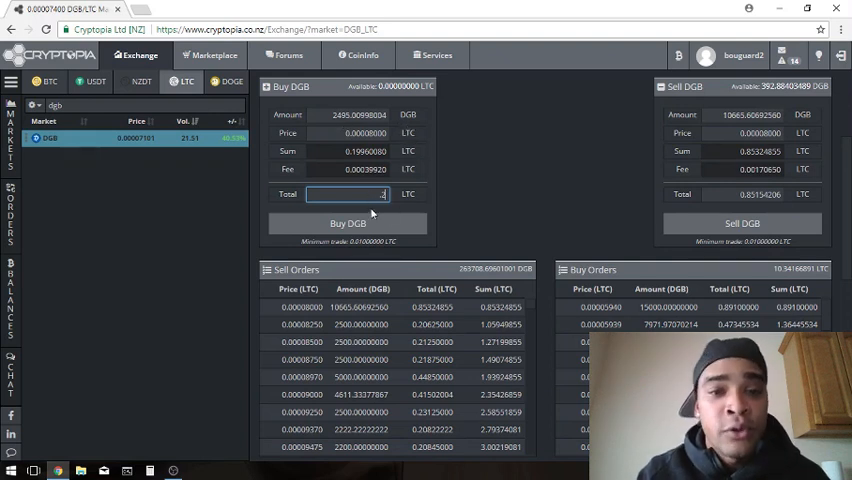
mouse_move(441, 212)
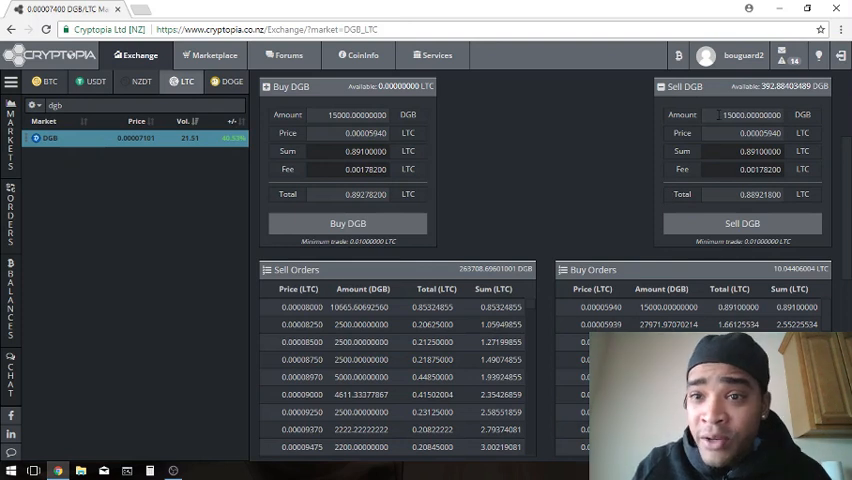
Set the Sell DGB amount to 100 DGB at 0.0000594 LTC
click(752, 114)
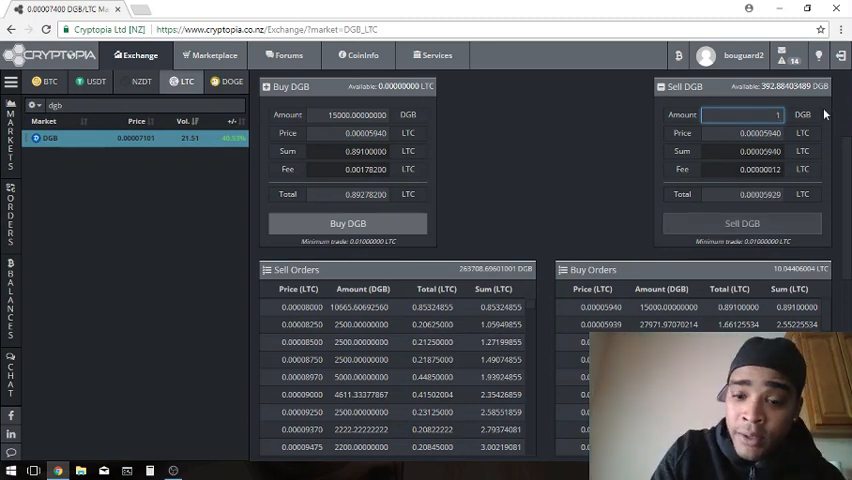
text(100)
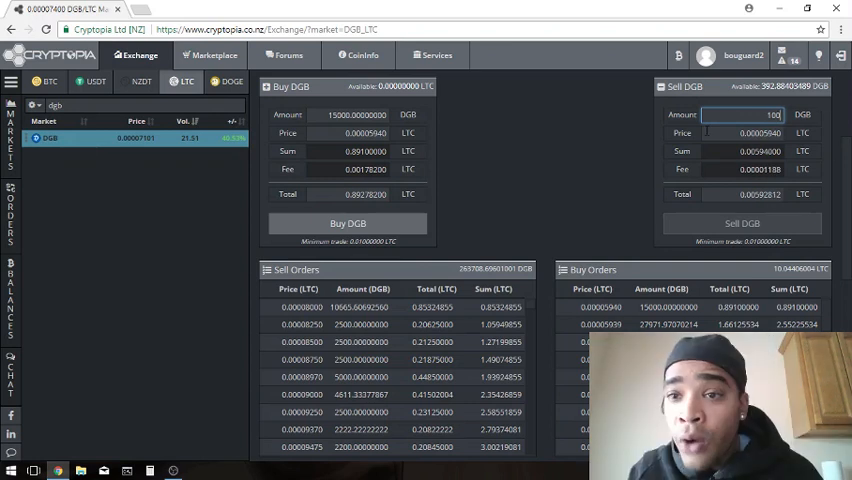